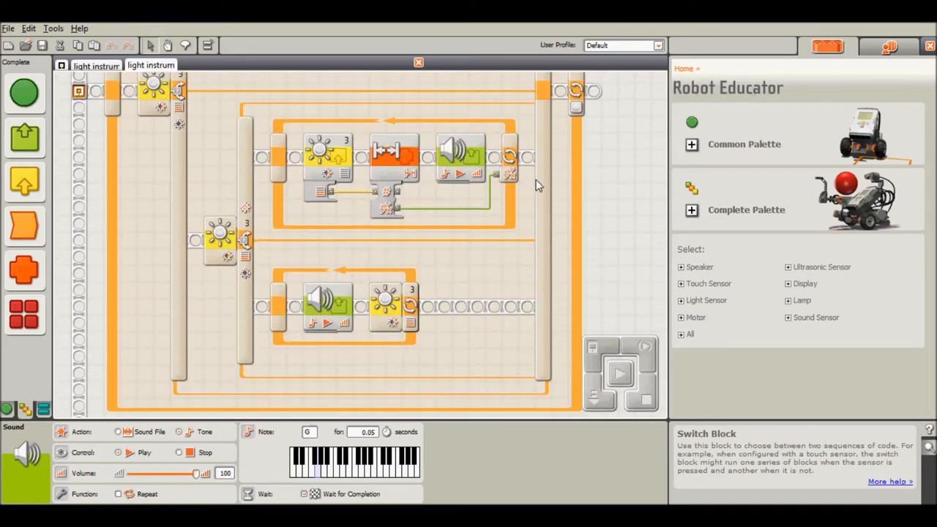
- Select the parallel Move block on ports B and C to view its power 25, 9-second settings
{"action": "scroll", "scroll_direction": "down", "scroll_amount": 3}
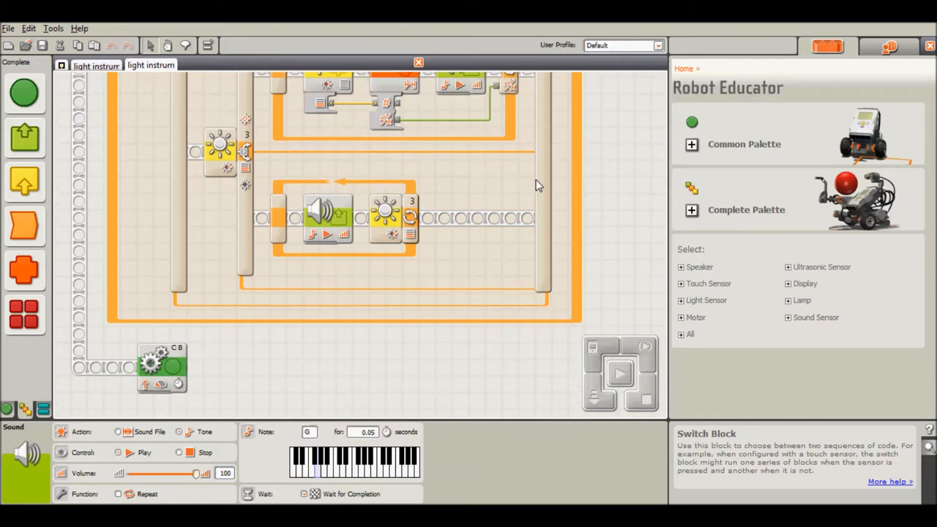
{"action": "scroll", "scroll_direction": "down", "scroll_amount": 3}
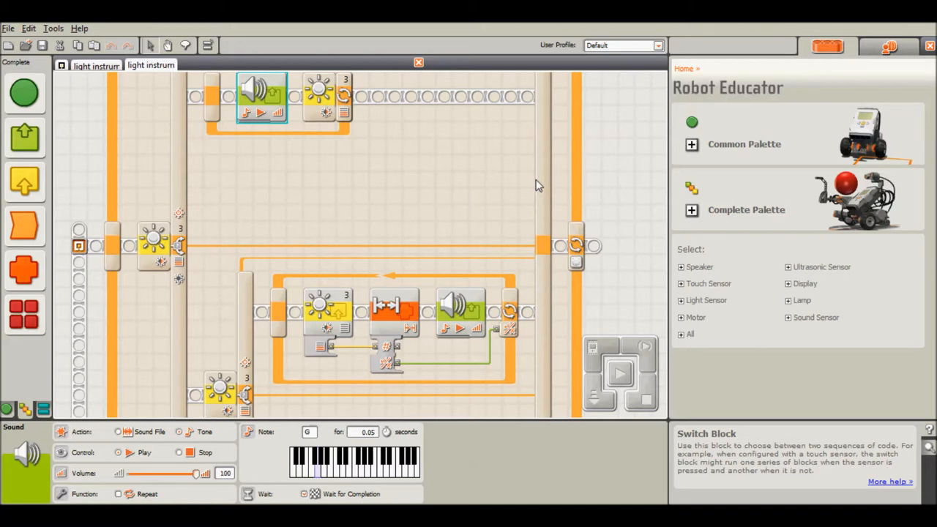
{"action": "mouse_move", "coordinate": [80, 252]}
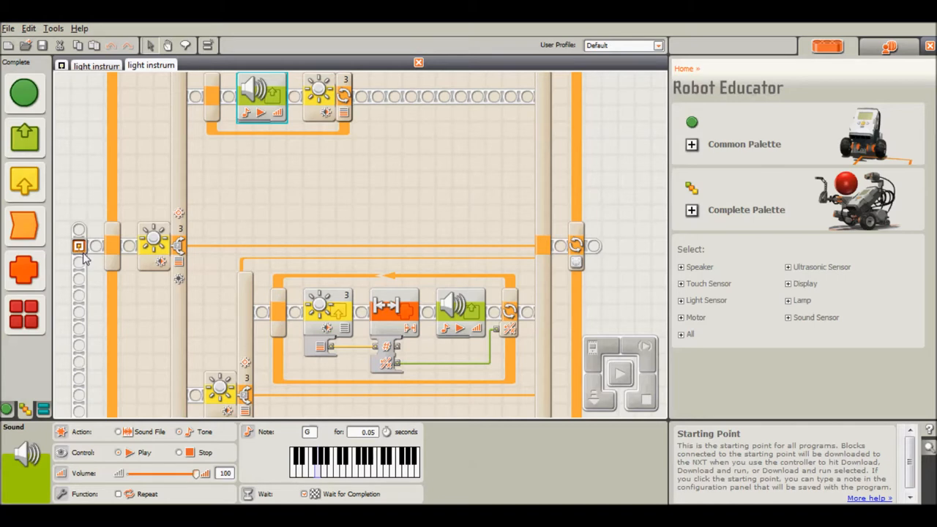
{"action": "scroll", "scroll_direction": "down", "scroll_amount": 3}
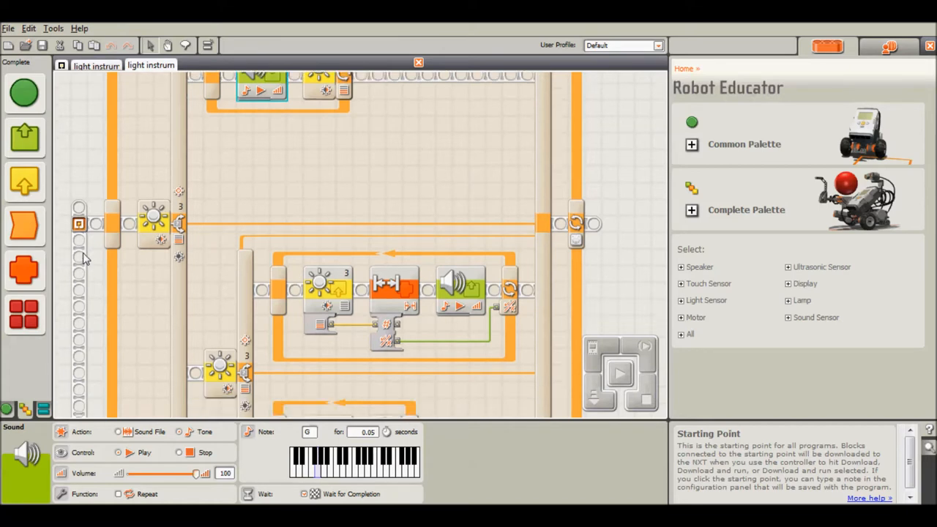
{"action": "scroll", "scroll_direction": "down", "scroll_amount": 3}
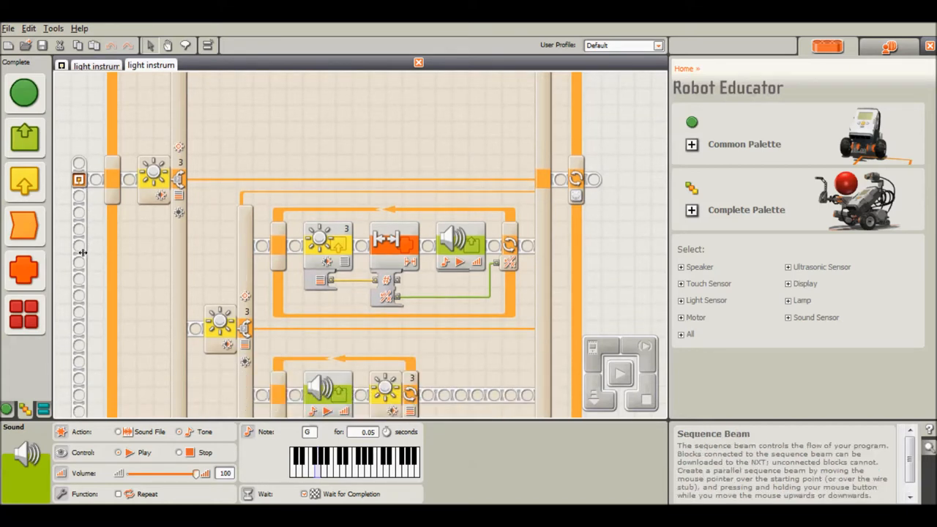
{"action": "scroll", "scroll_direction": "up", "scroll_amount": 3}
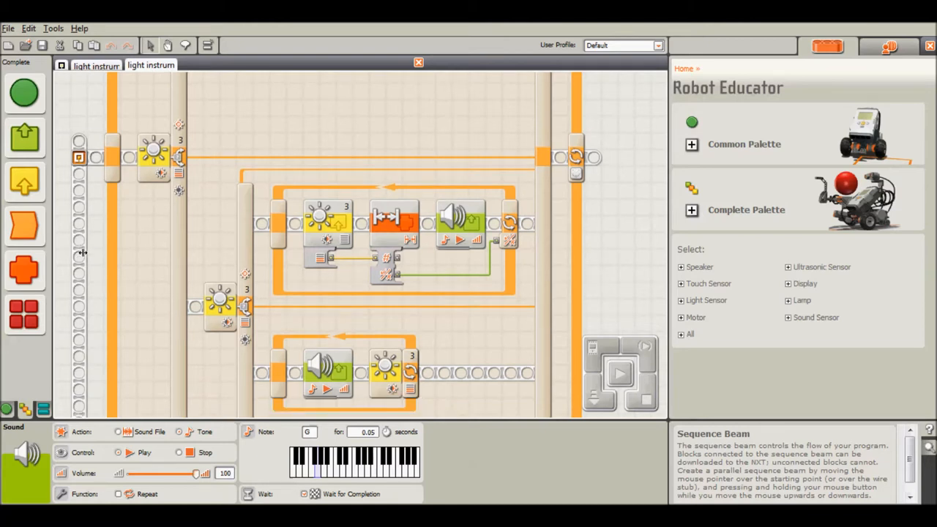
{"action": "scroll", "scroll_direction": "down", "scroll_amount": 3}
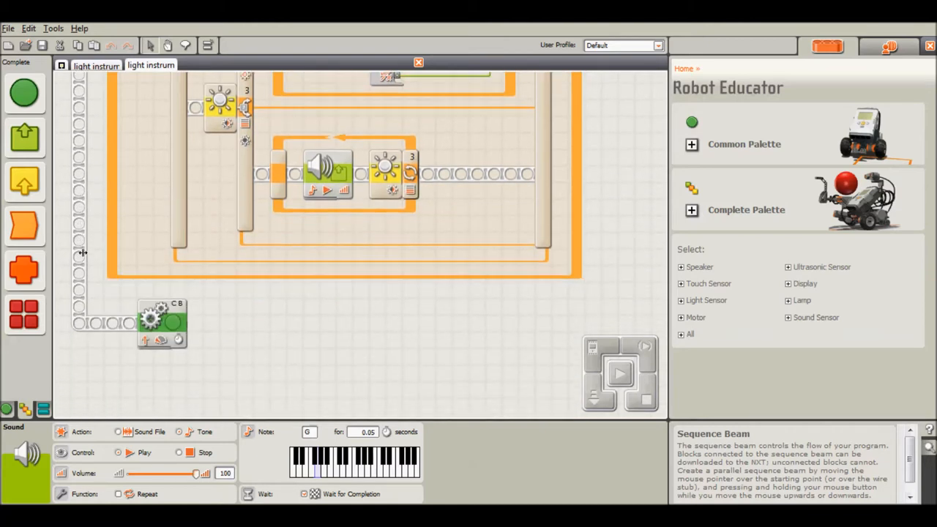
{"action": "left_click", "coordinate": [161, 322]}
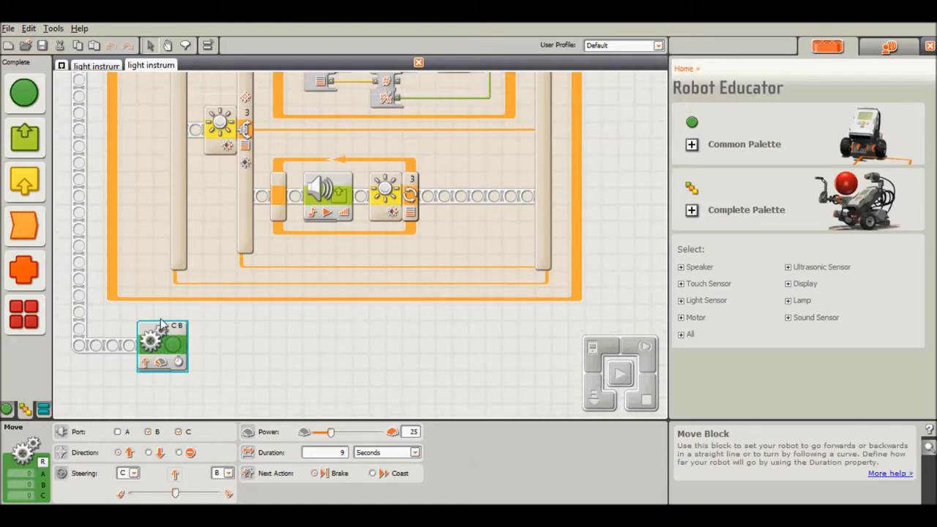
{"action": "scroll", "scroll_direction": "down", "scroll_amount": 3}
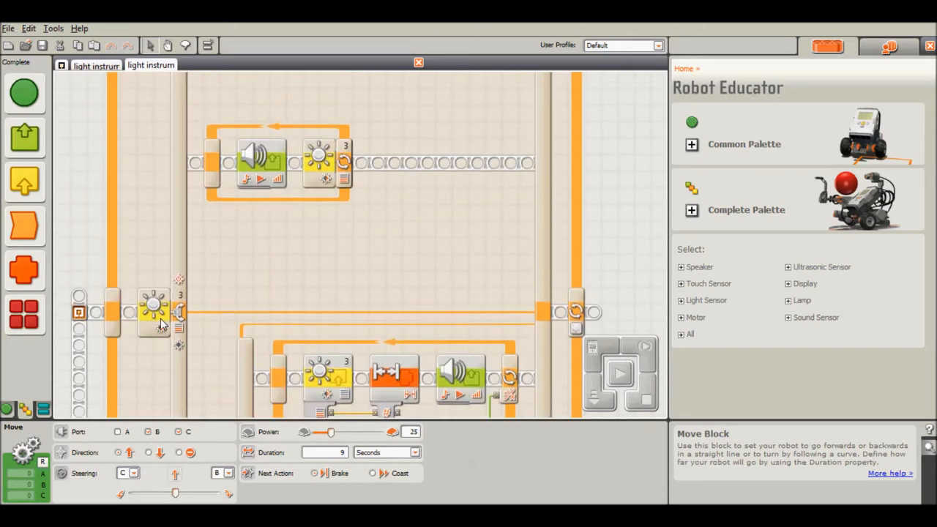
- View the outer switch's light threshold (above 68), then the inner switch's (above 58)
{"action": "left_click", "coordinate": [154, 311]}
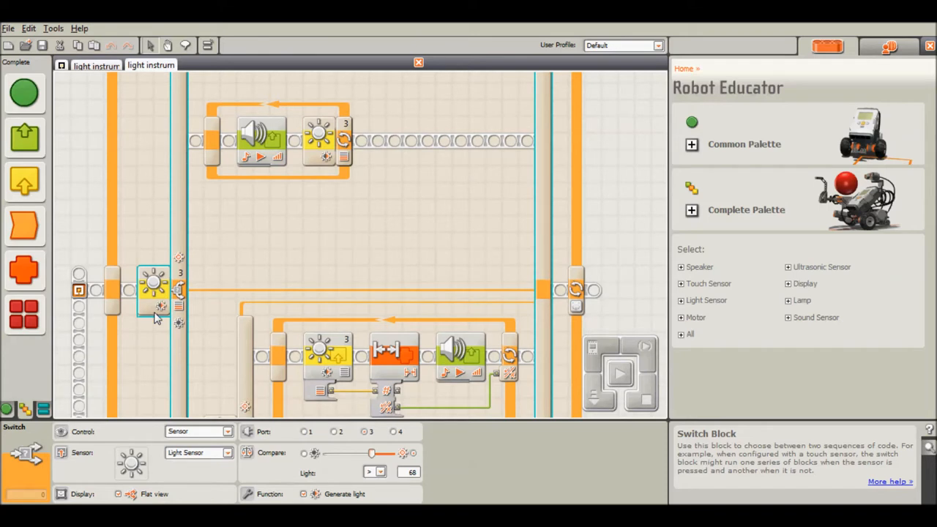
{"action": "mouse_move", "coordinate": [184, 277]}
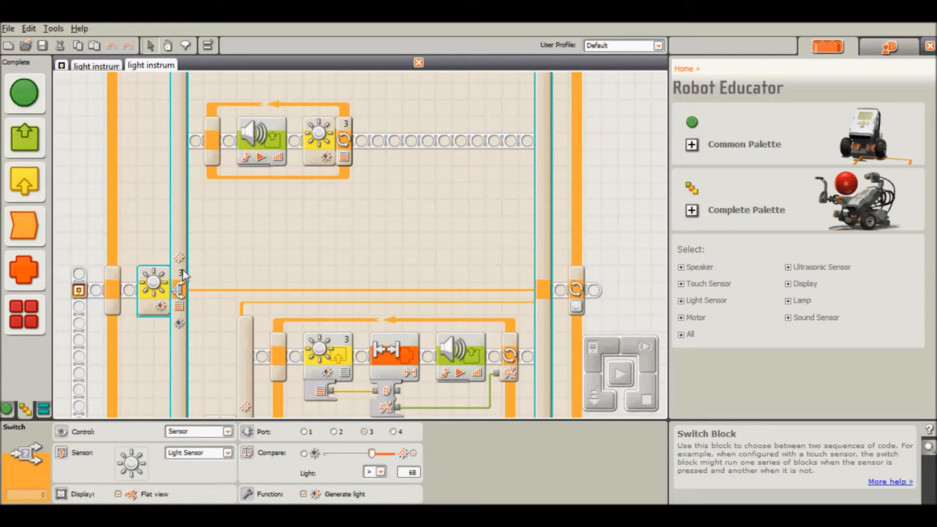
{"action": "mouse_move", "coordinate": [182, 273]}
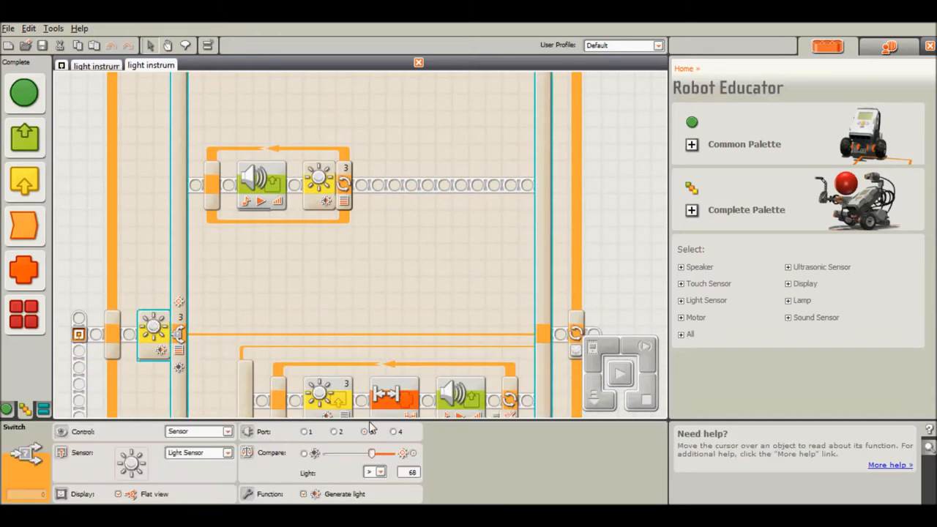
{"action": "left_click", "coordinate": [364, 431]}
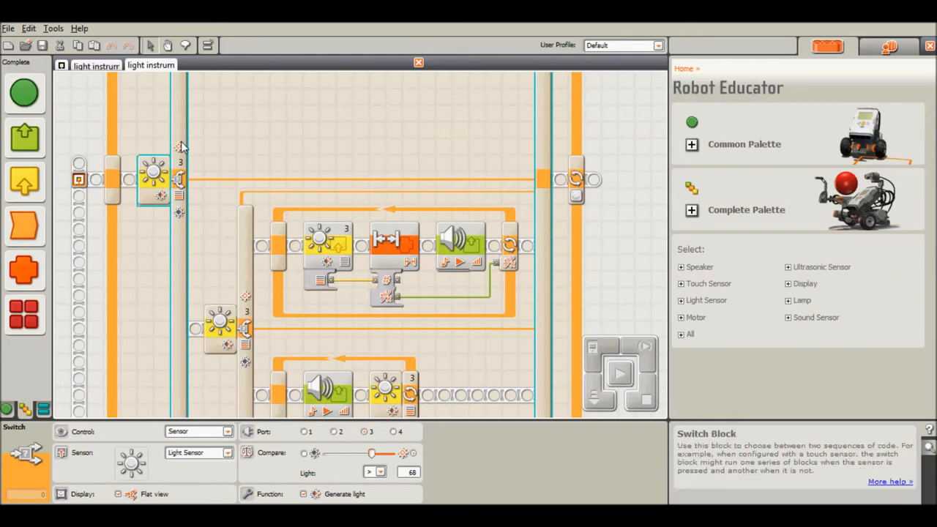
{"action": "mouse_move", "coordinate": [181, 221]}
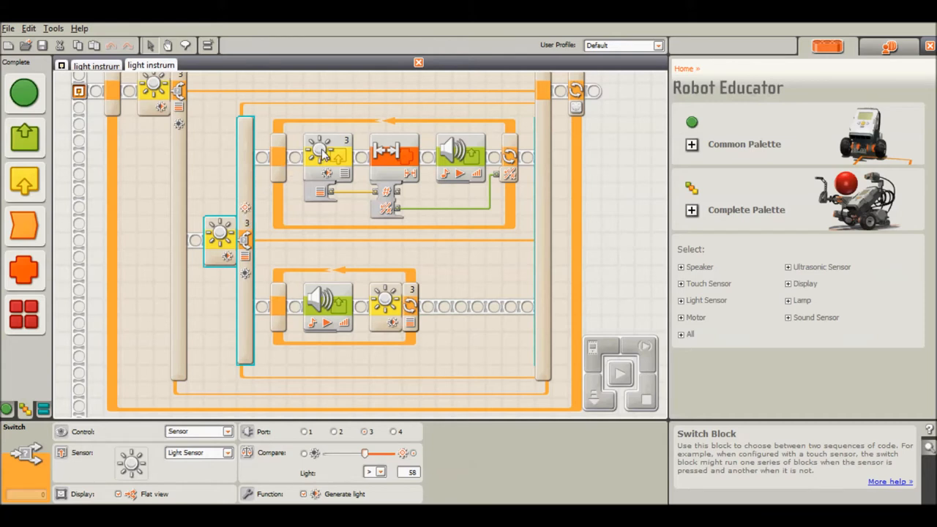
- Inspect the looped light sensor (port 3, above 21) and its loop's logic-until-false setting
{"action": "left_click", "coordinate": [327, 153]}
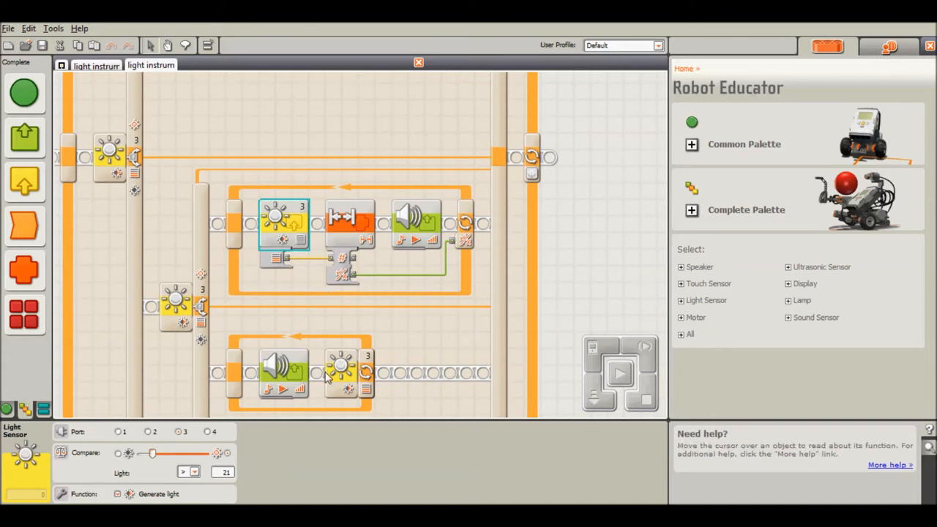
{"action": "mouse_move", "coordinate": [385, 273]}
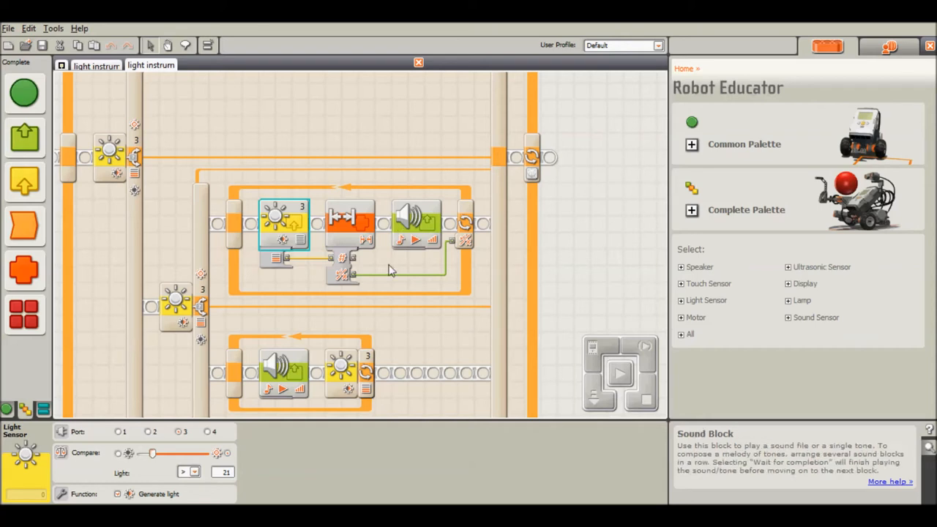
{"action": "left_click", "coordinate": [350, 224]}
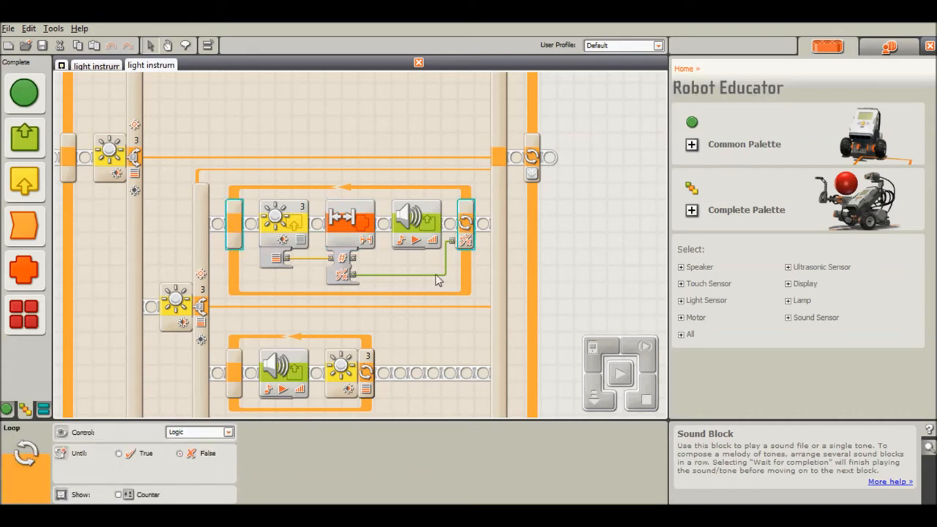
- View the upper loop's A tone, the nested switch, and the lower loop's 0.05-second B tone
{"action": "left_click", "coordinate": [417, 219]}
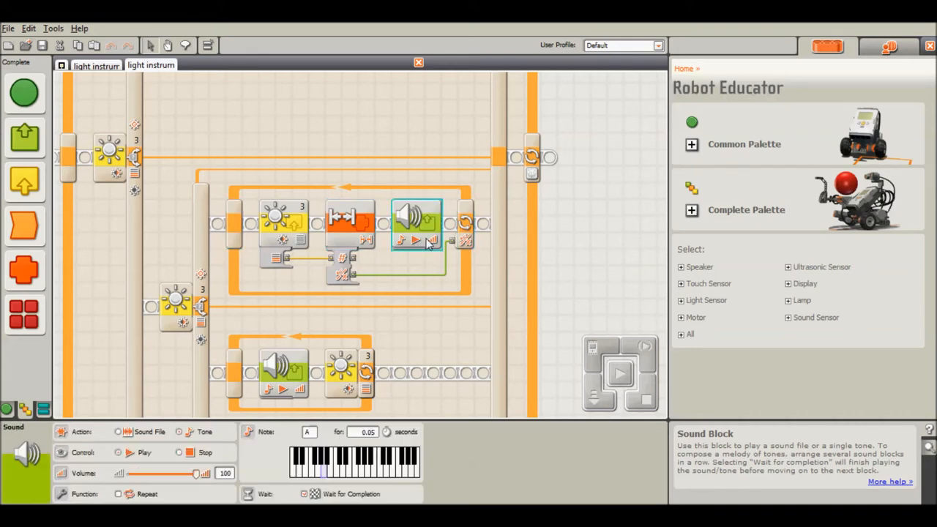
{"action": "mouse_move", "coordinate": [414, 285]}
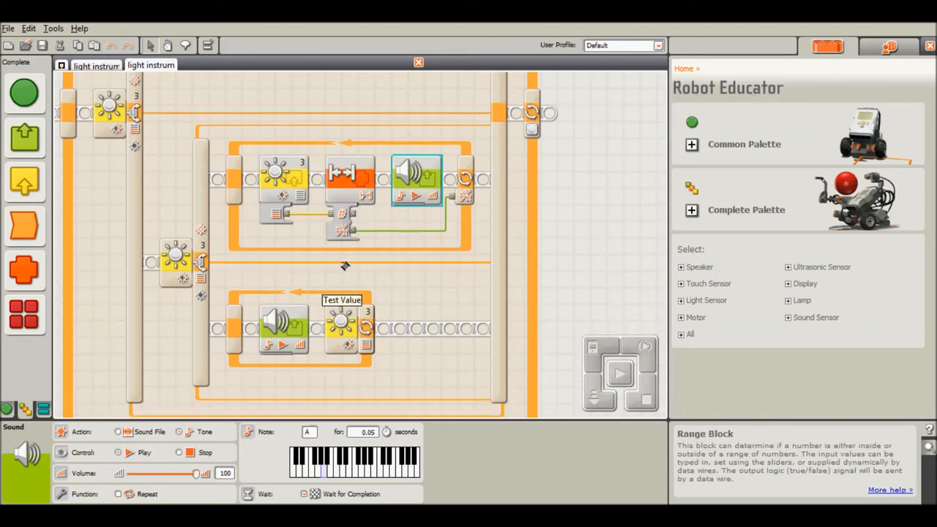
{"action": "left_click", "coordinate": [176, 216]}
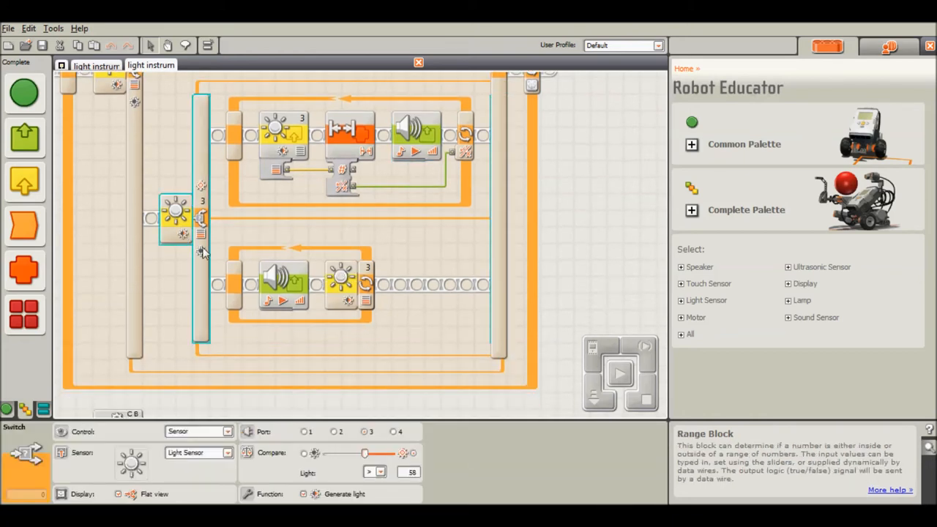
{"action": "left_click", "coordinate": [284, 282]}
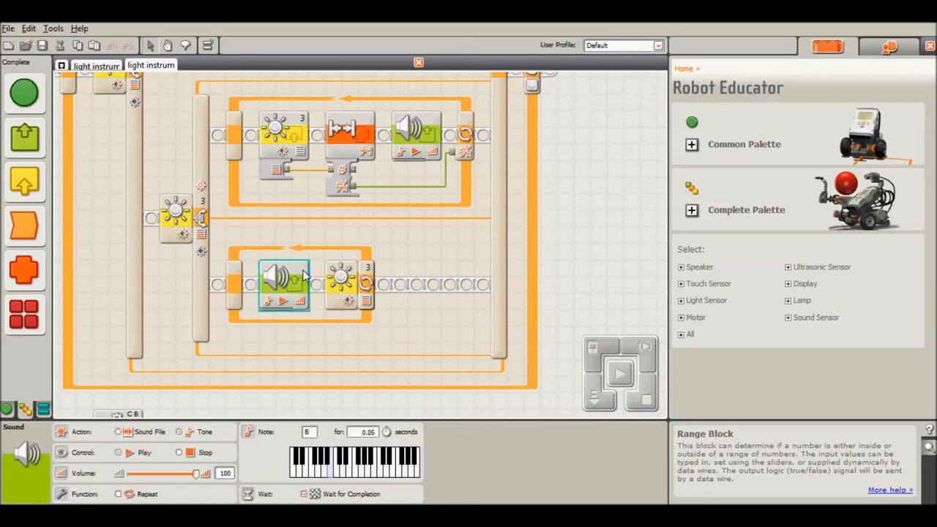